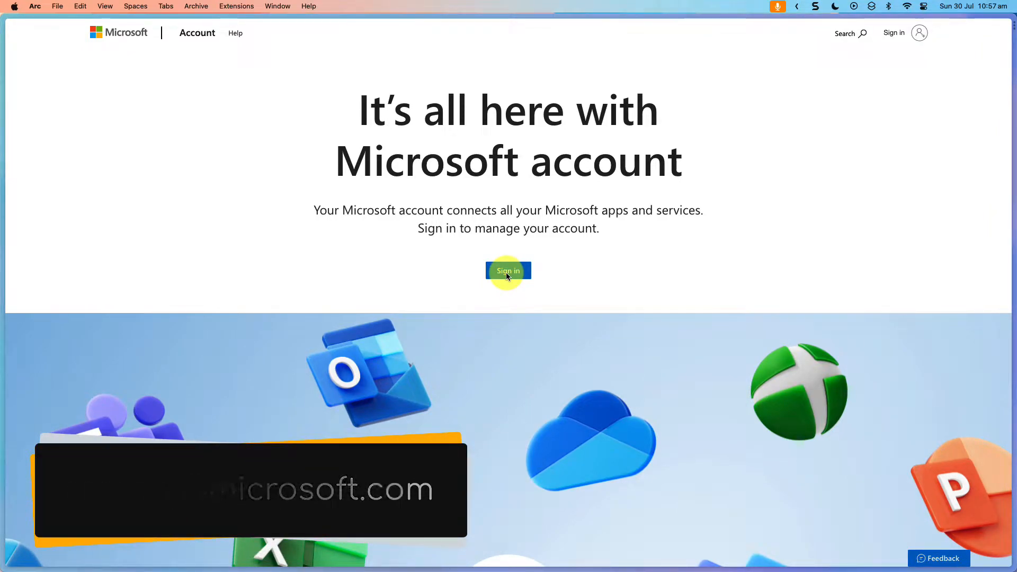
Sign in with the account email and password, then answer the stay-signed-in prompt
left_click(508, 271)
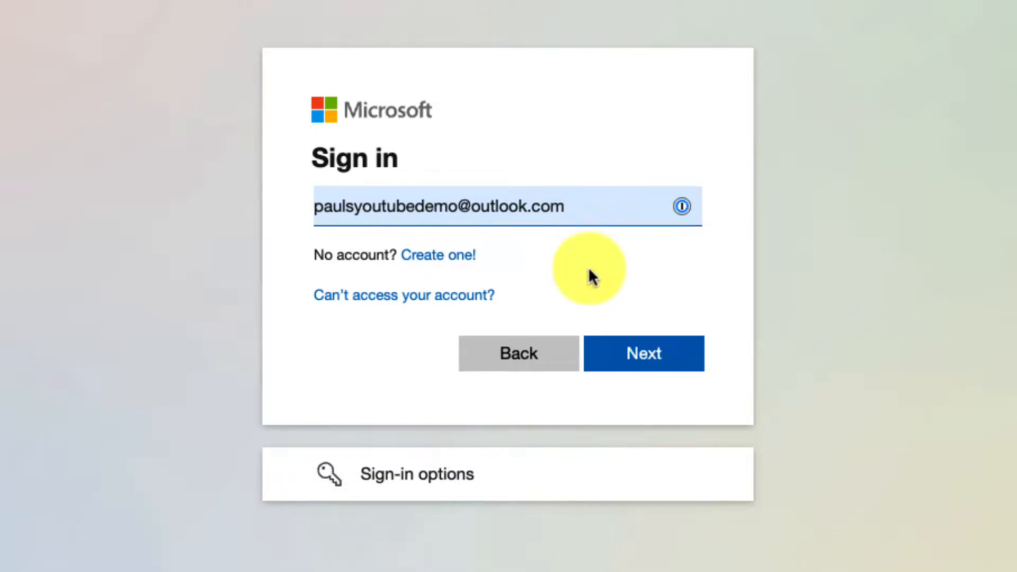
left_click(643, 354)
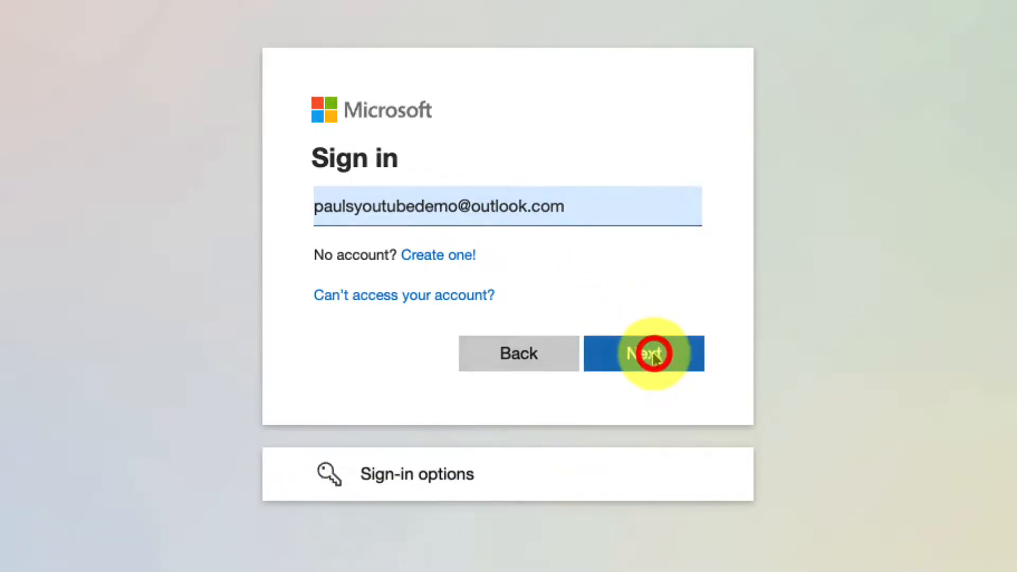
left_click(643, 353)
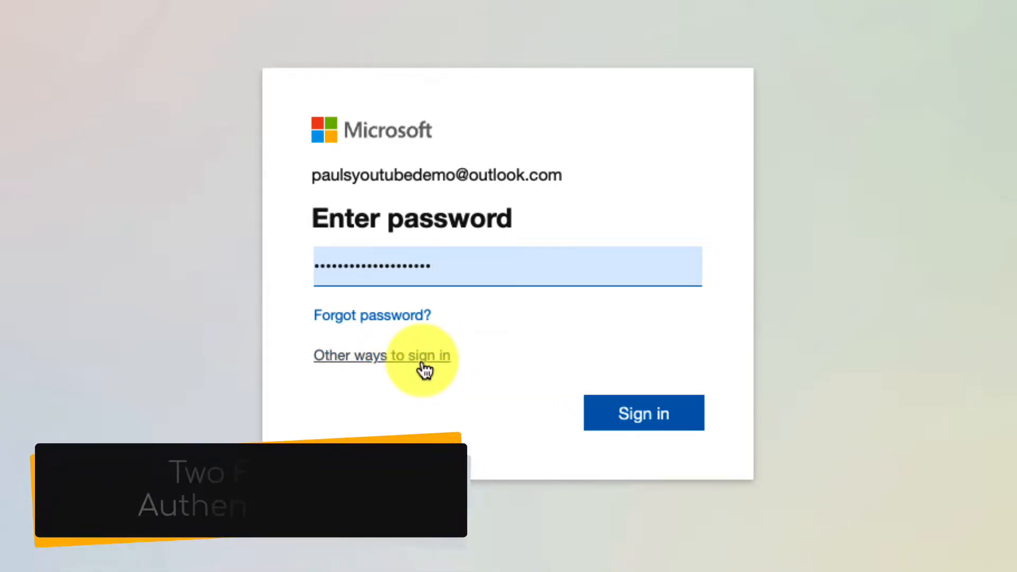
left_click(381, 356)
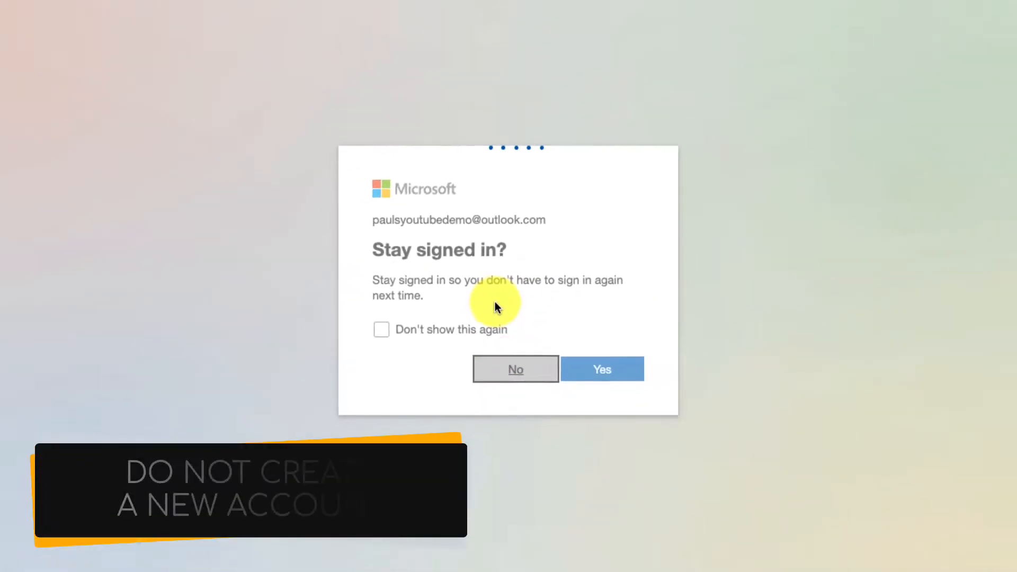
left_click(601, 370)
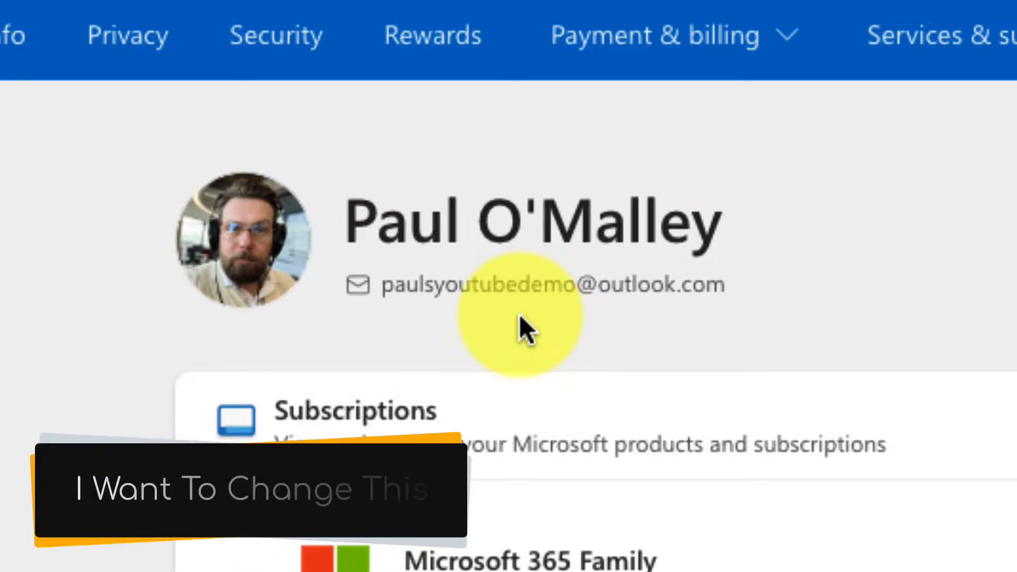
mouse_move(756, 275)
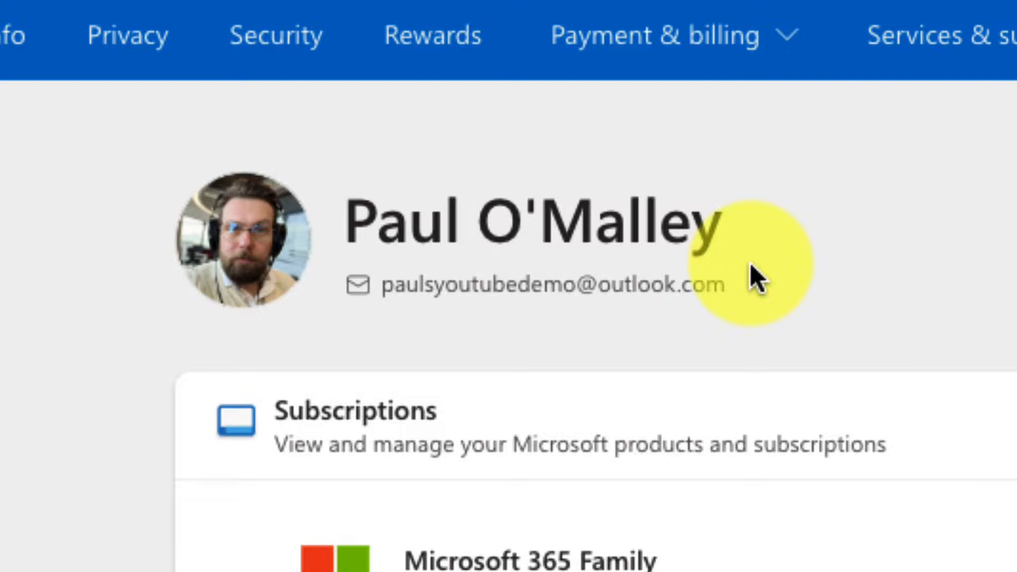
scroll("down", 3)
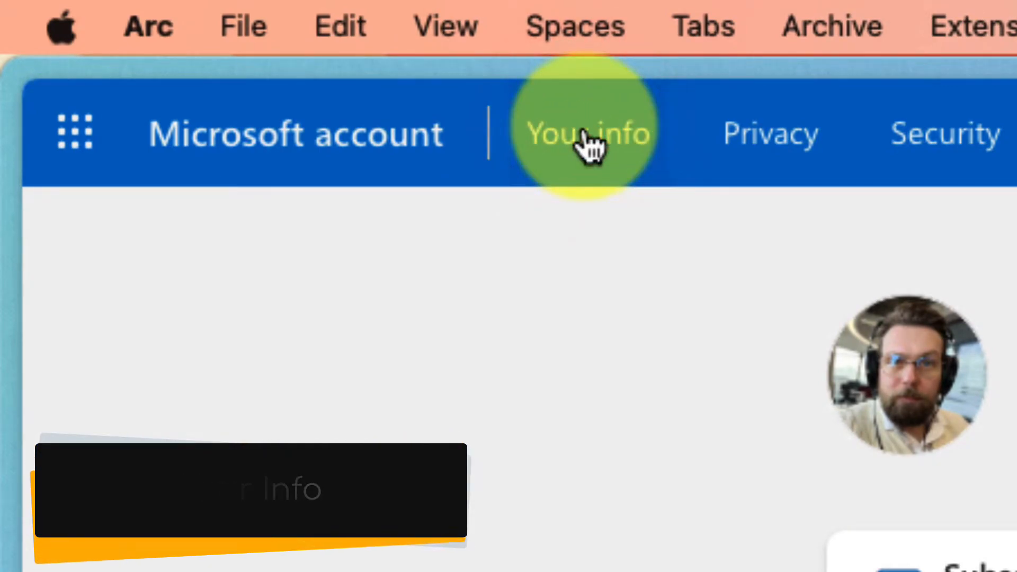
Go to Your info and scroll to the profile and account info details
left_click(586, 133)
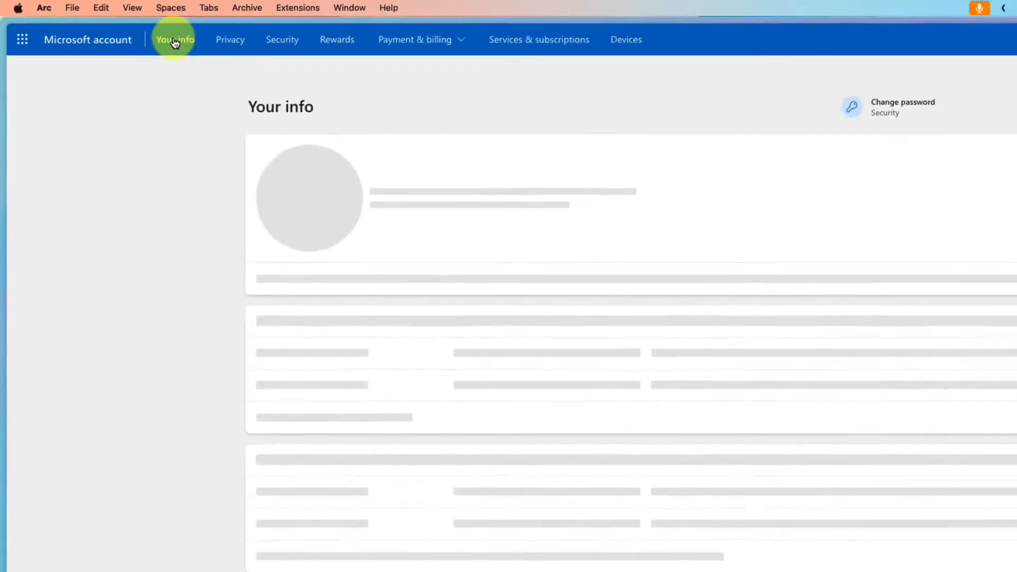
left_click(175, 40)
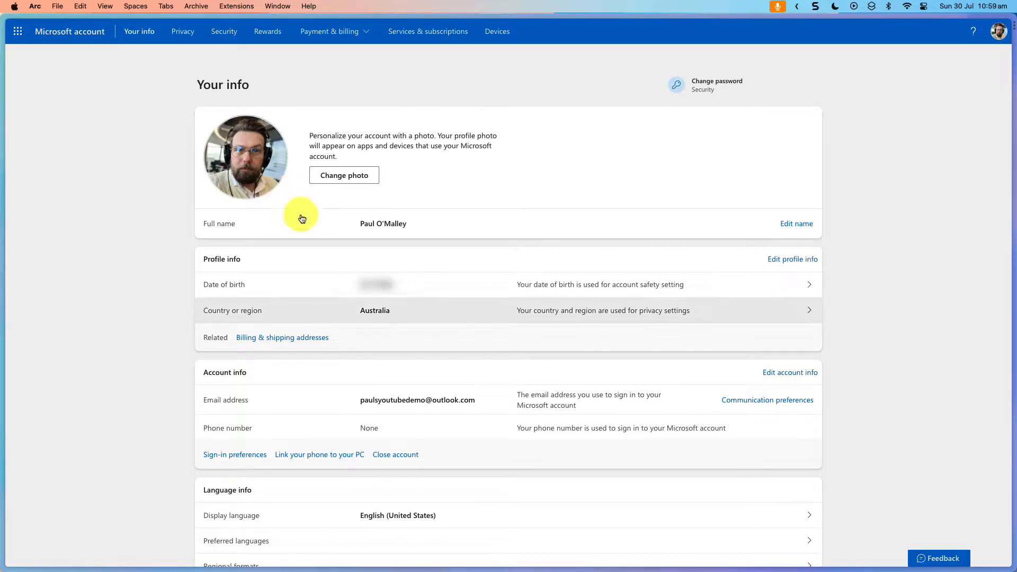
scroll("down", 3)
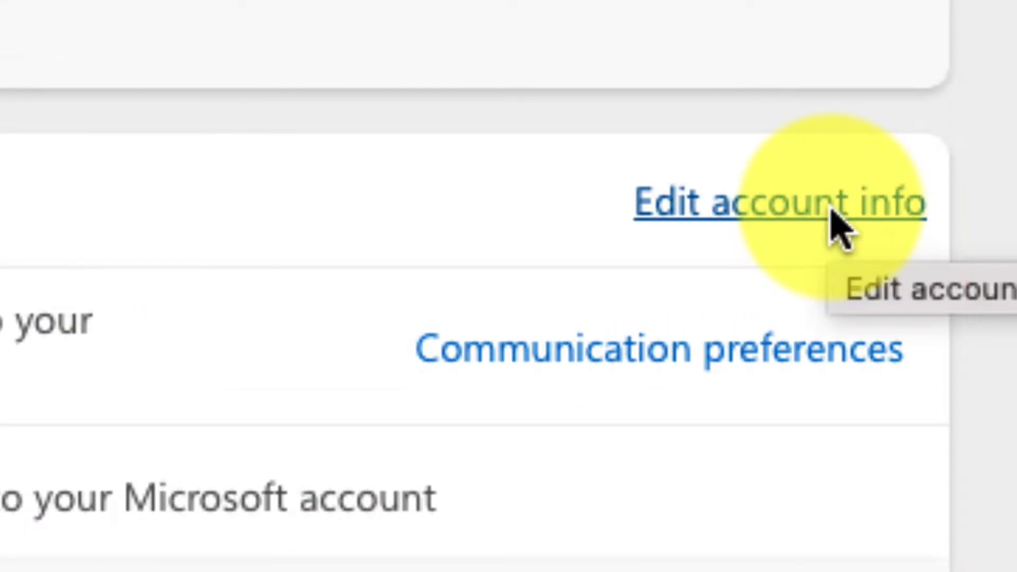
Edit account info and attempt removing the primary alias, acknowledging the only-alias warning
left_click(778, 201)
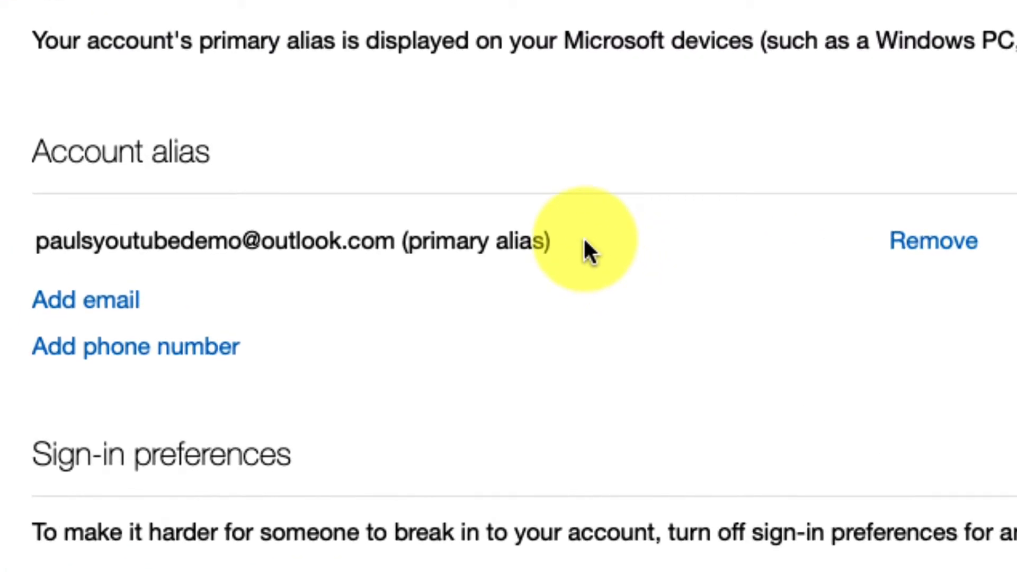
mouse_move(954, 246)
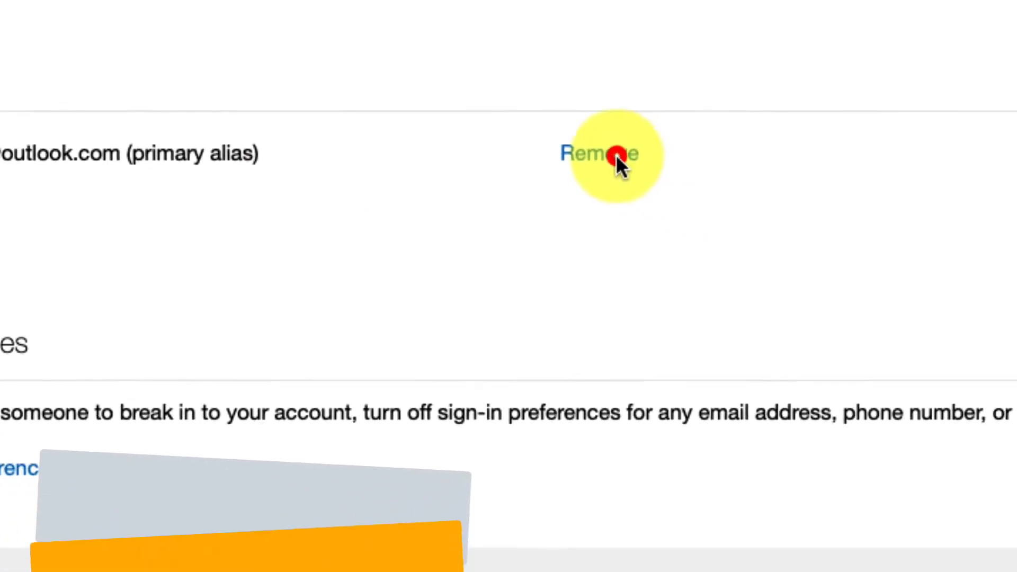
left_click(599, 154)
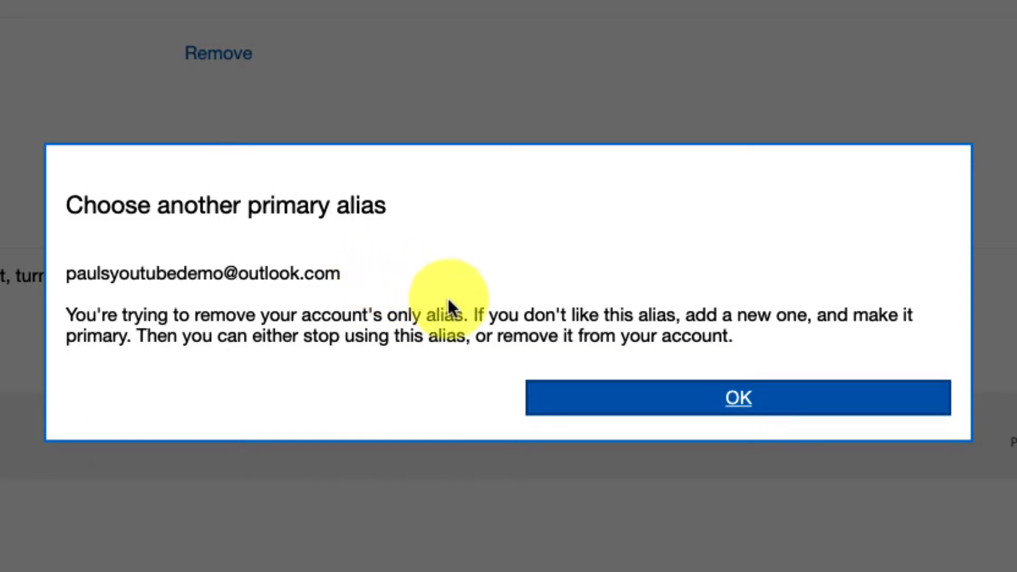
left_click(737, 398)
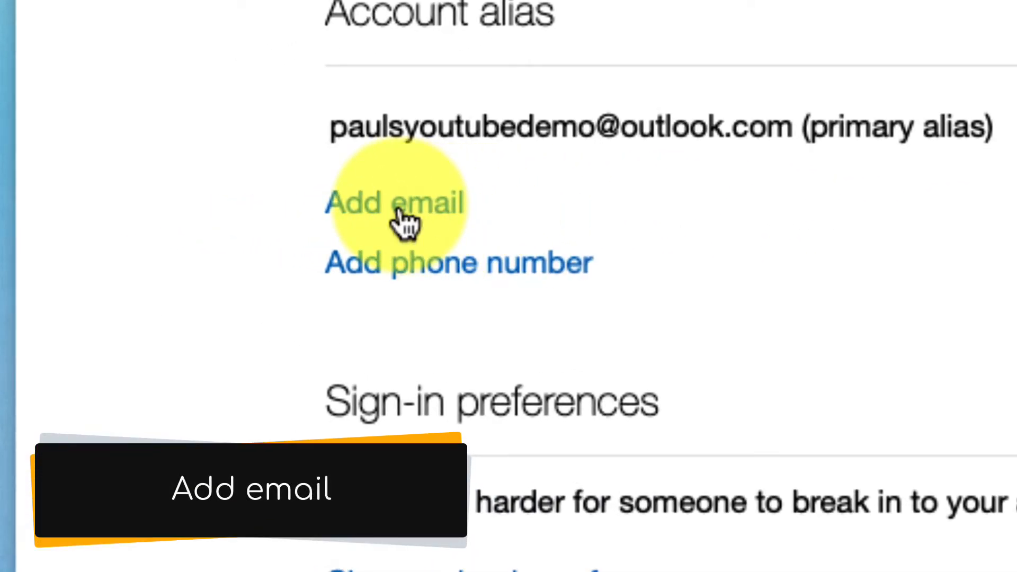
Add the new alias 'paulomalleyyoutube' with the outlook.com domain
left_click(394, 203)
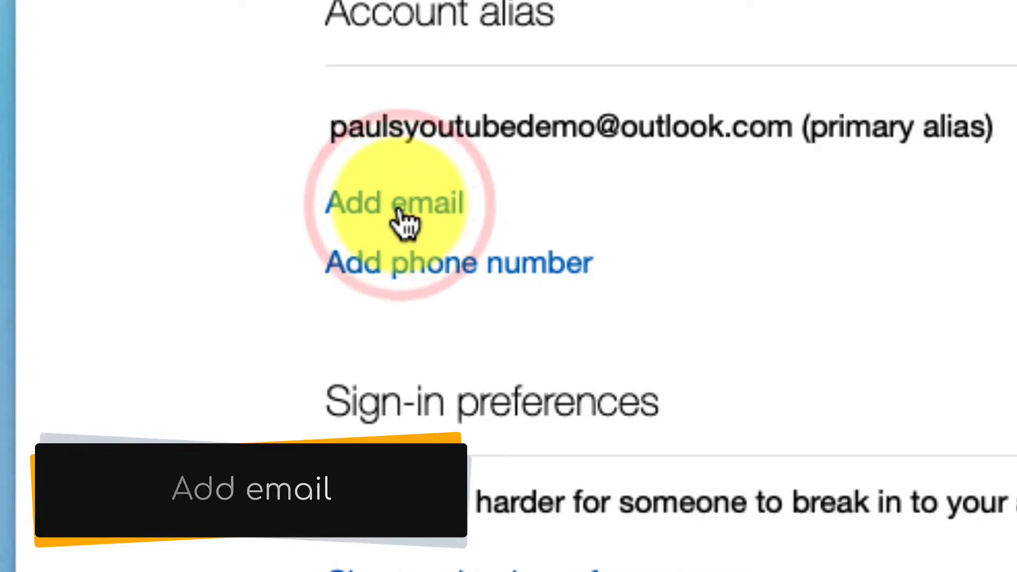
left_click(394, 203)
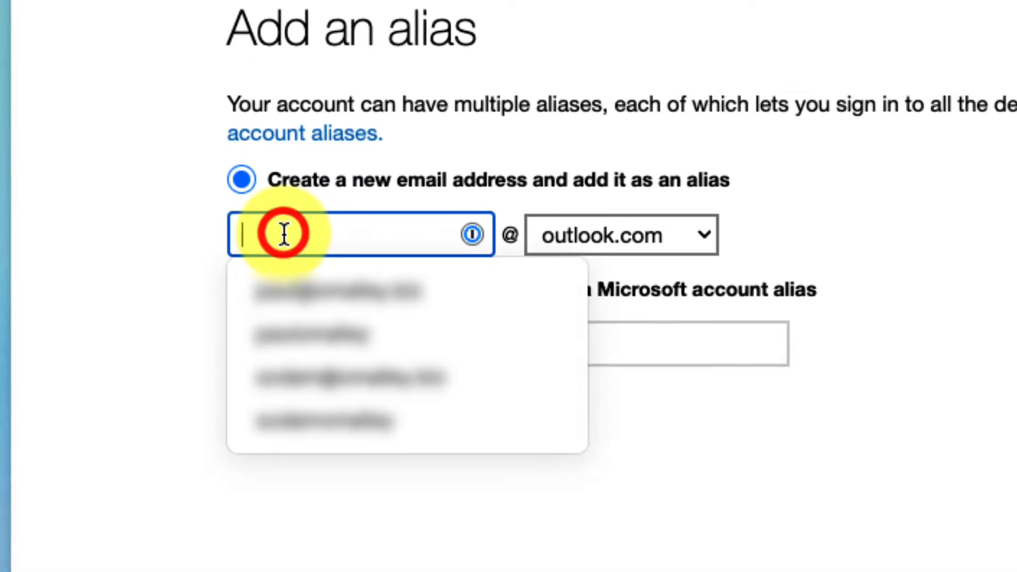
type("paulomalleyyoutube")
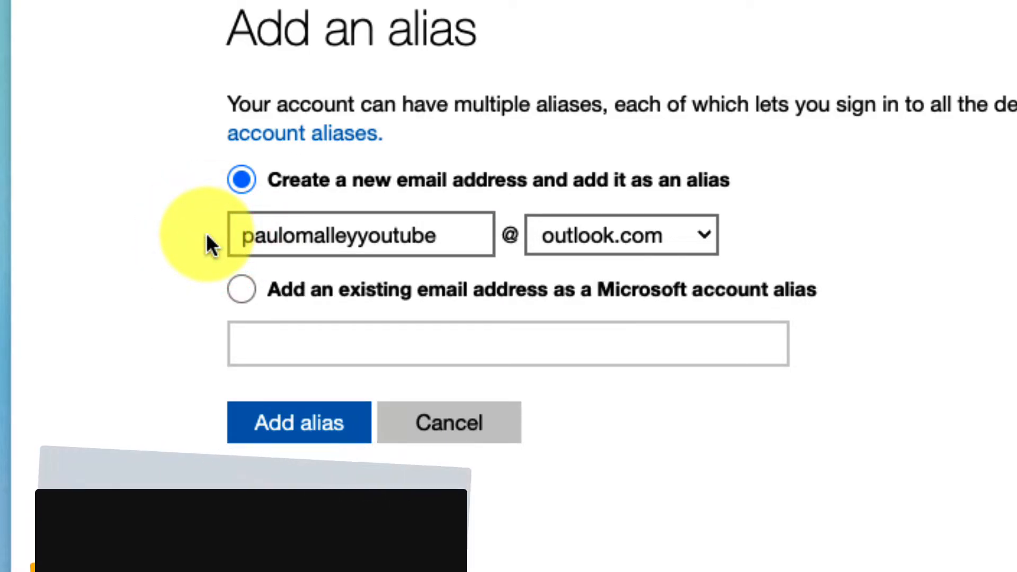
left_click(702, 234)
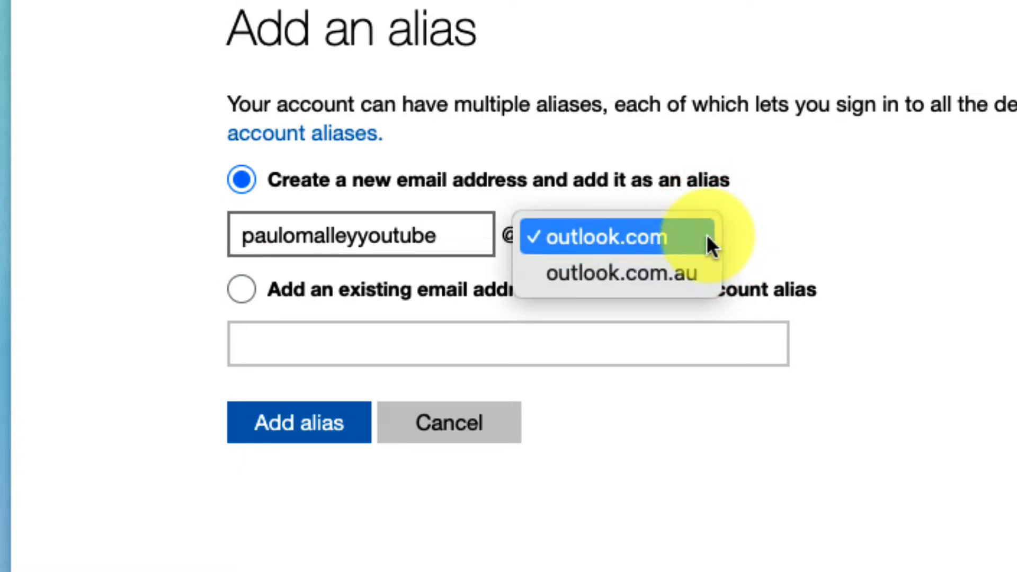
left_click(604, 235)
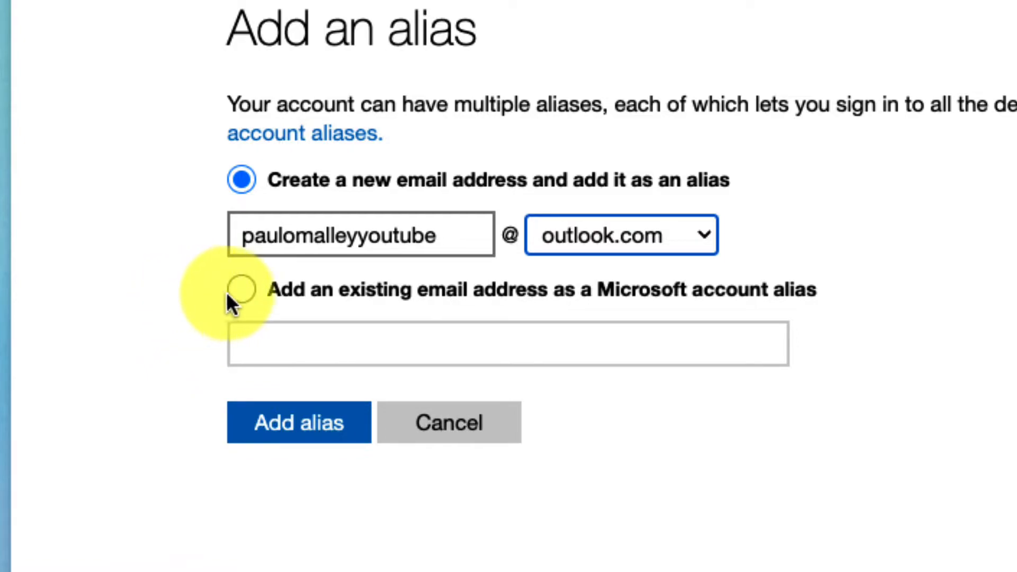
left_click(242, 289)
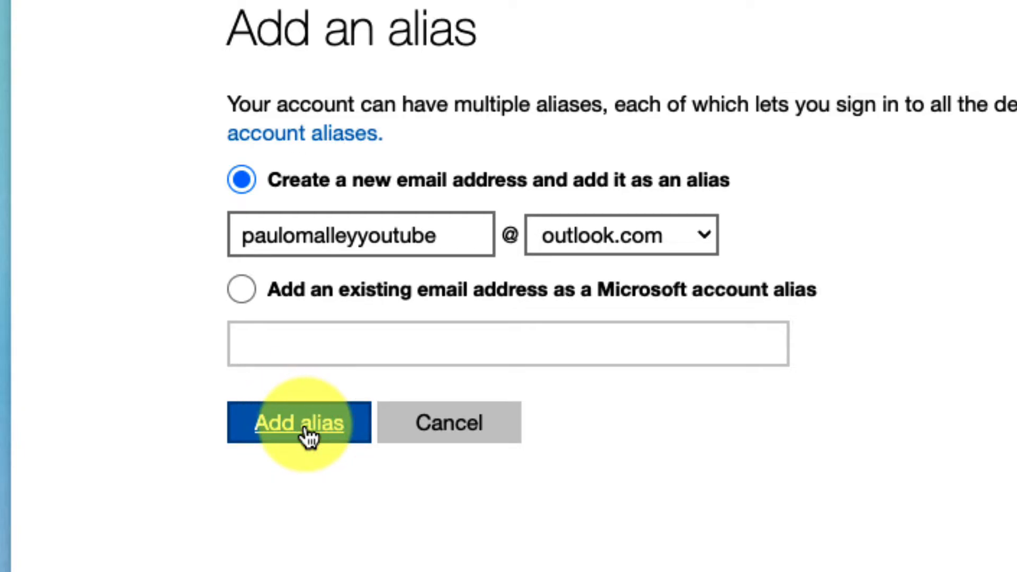
left_click(299, 422)
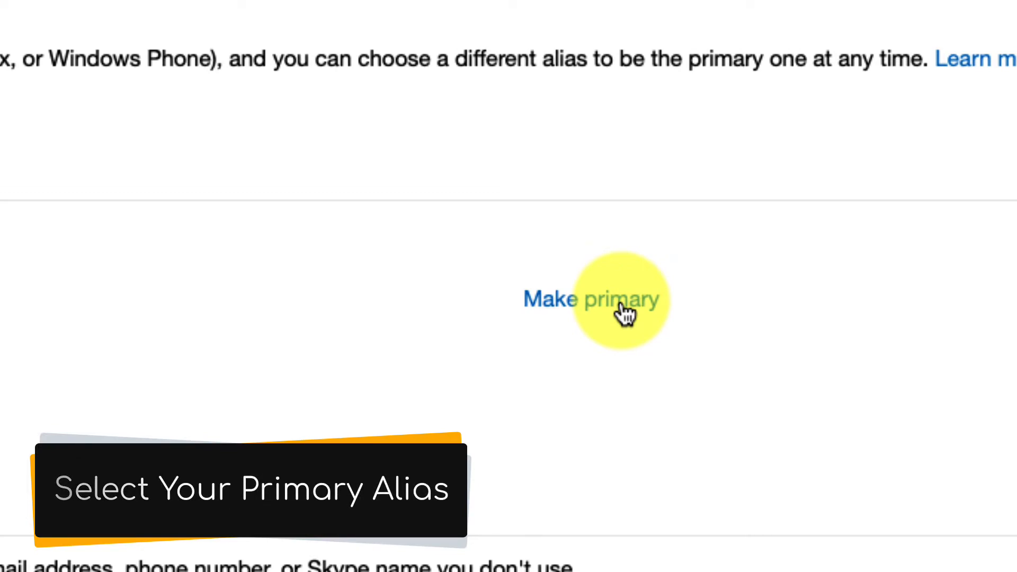
left_click(592, 299)
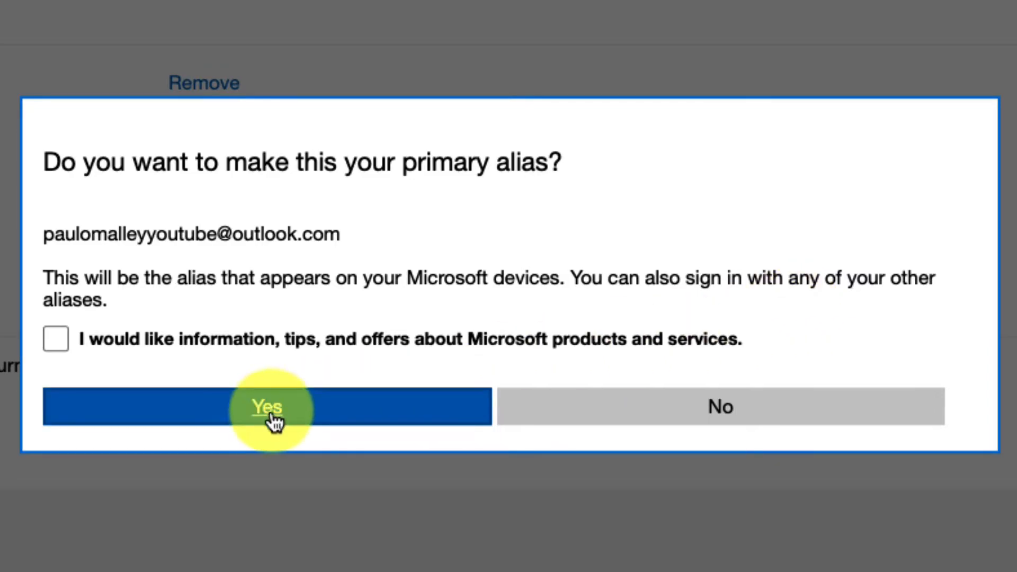
left_click(266, 407)
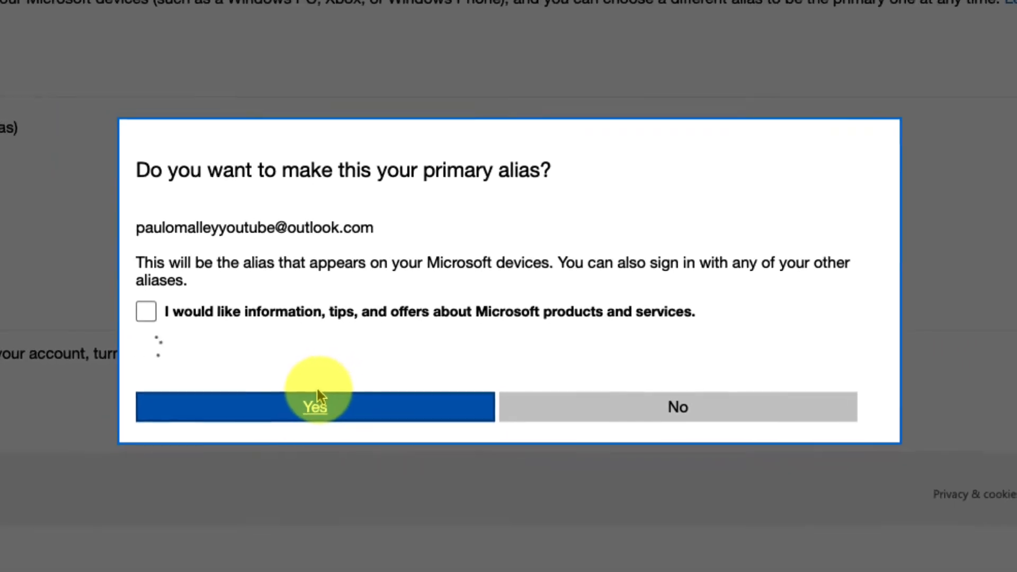
left_click(315, 407)
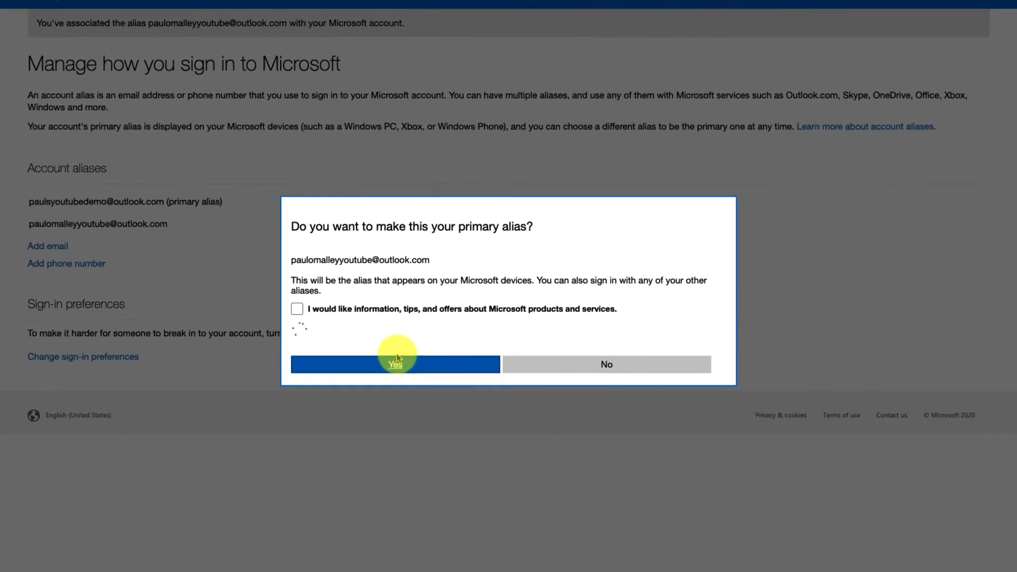
left_click(395, 364)
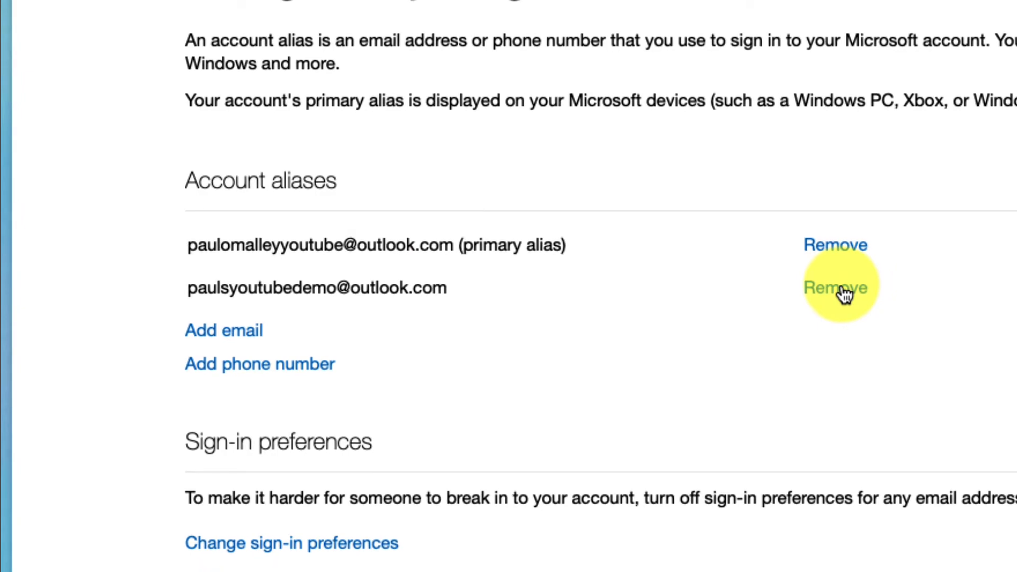
Remove the original address from the aliases and confirm the removal
left_click(835, 287)
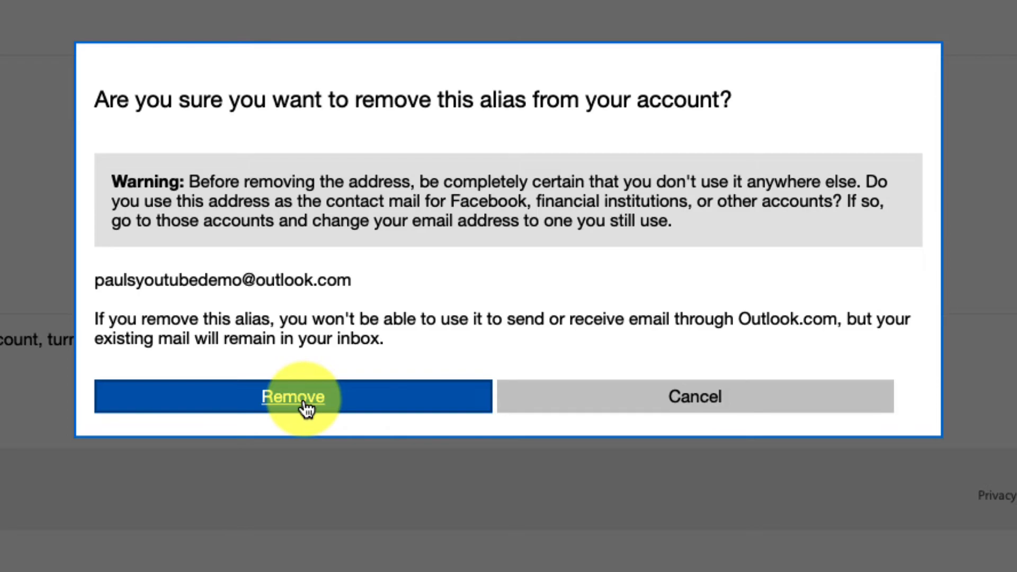
left_click(292, 396)
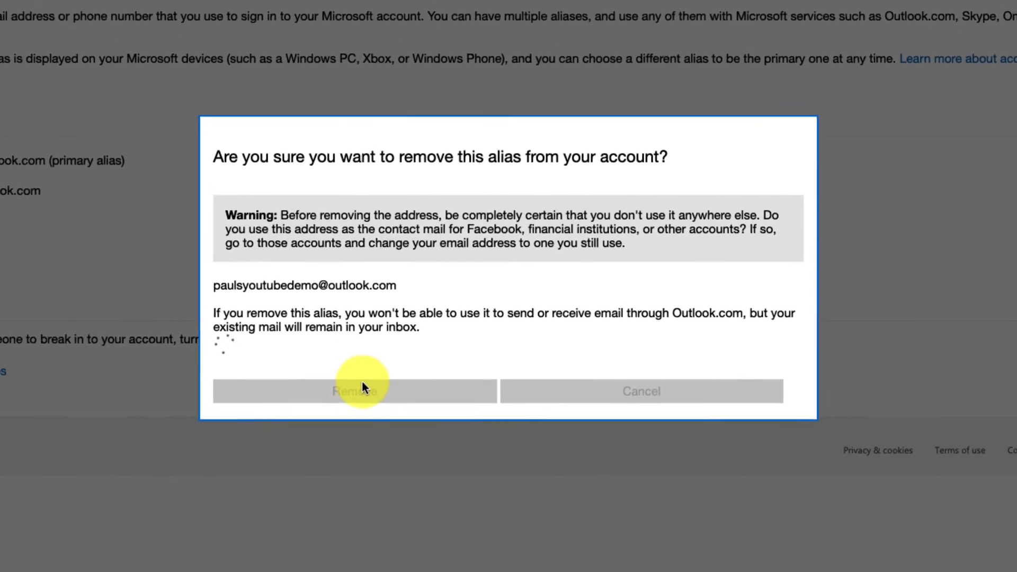
left_click(355, 391)
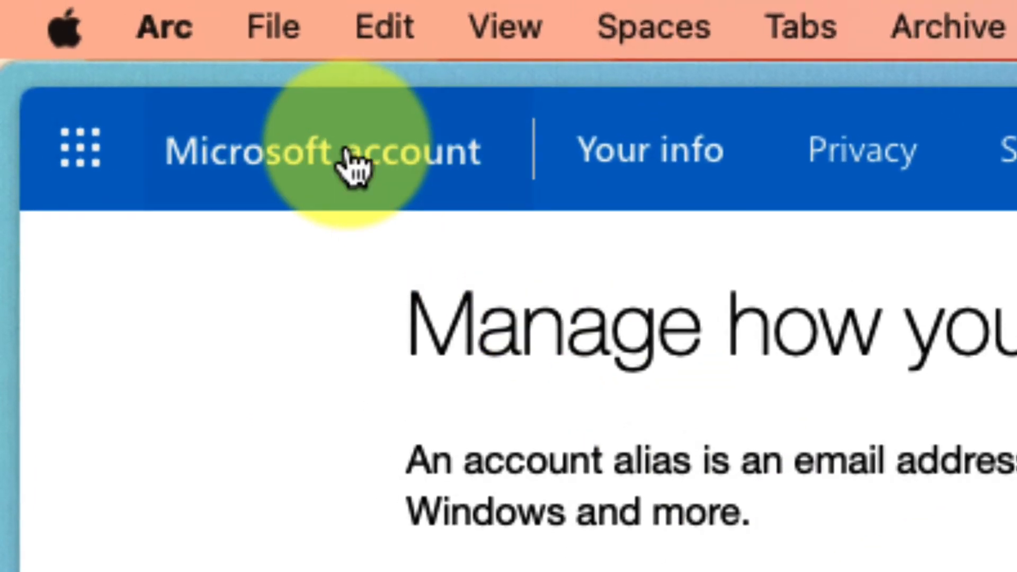
Return to the account overview and sign out from the profile menu
left_click(347, 152)
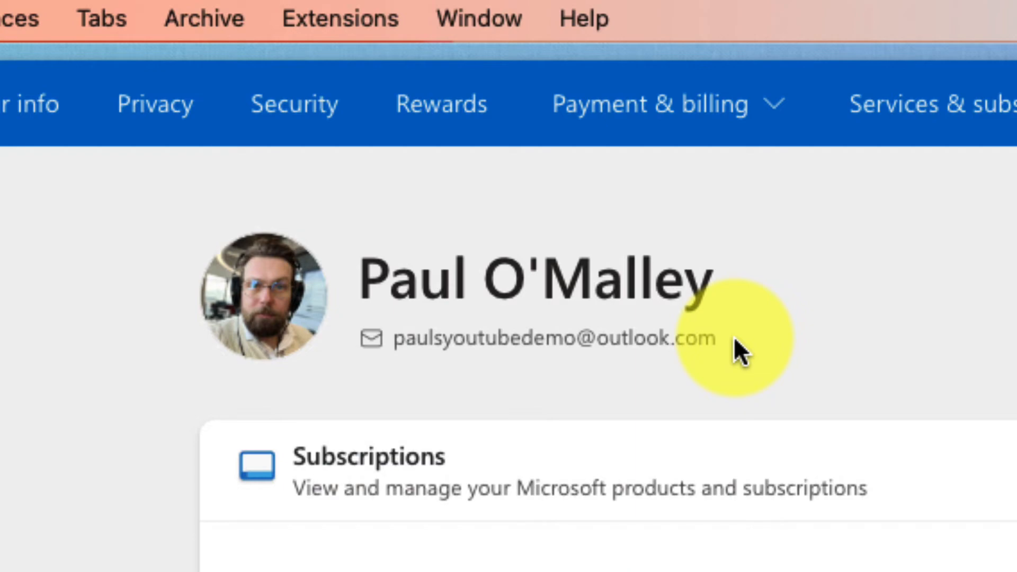
scroll("down", 3)
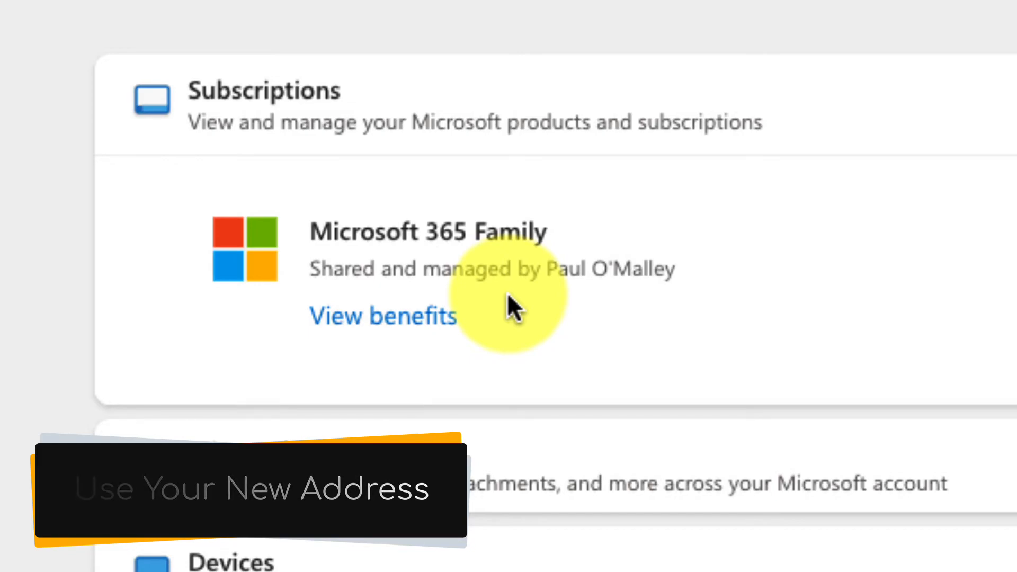
scroll("down", 3)
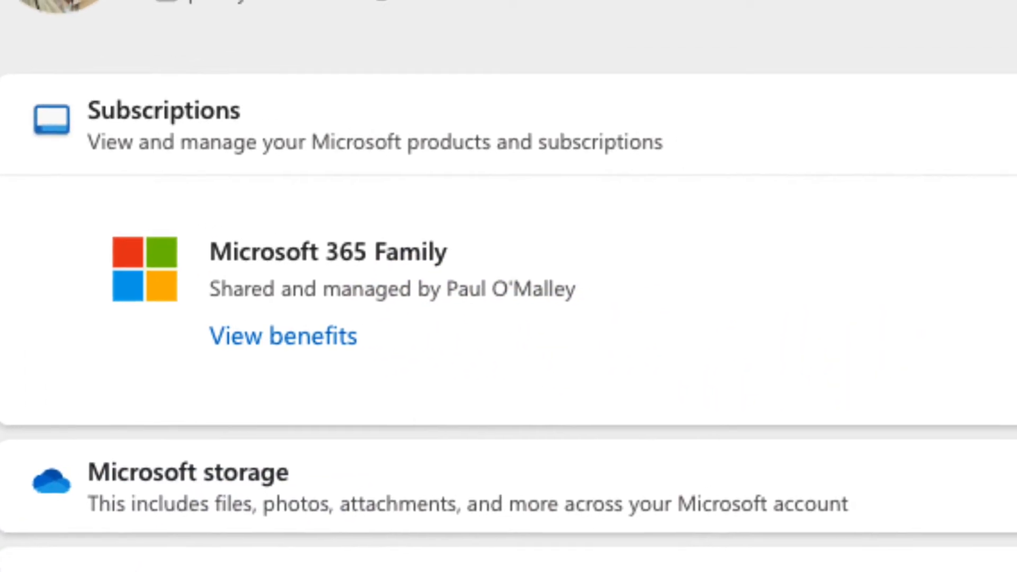
scroll("down", 3)
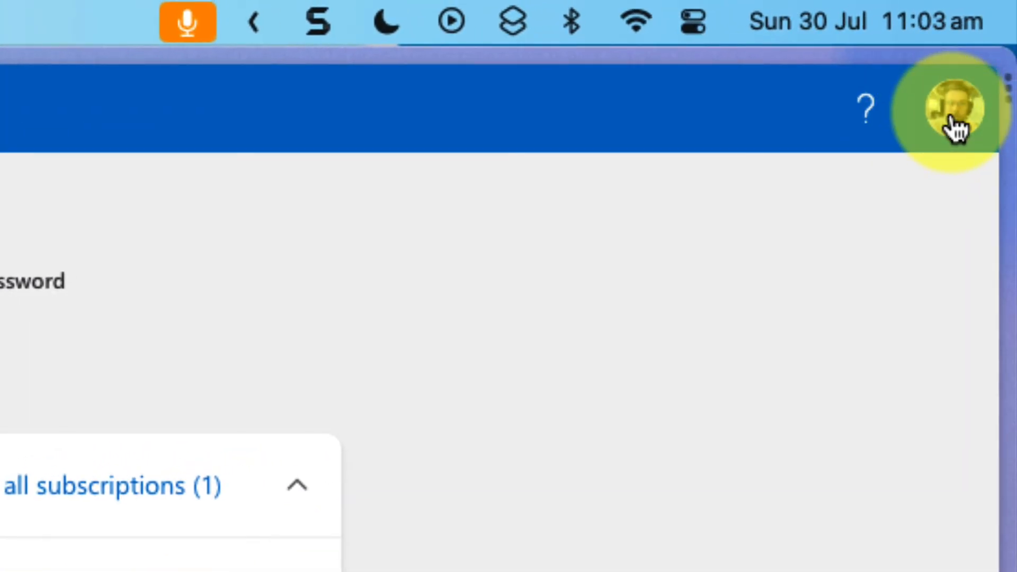
left_click(951, 107)
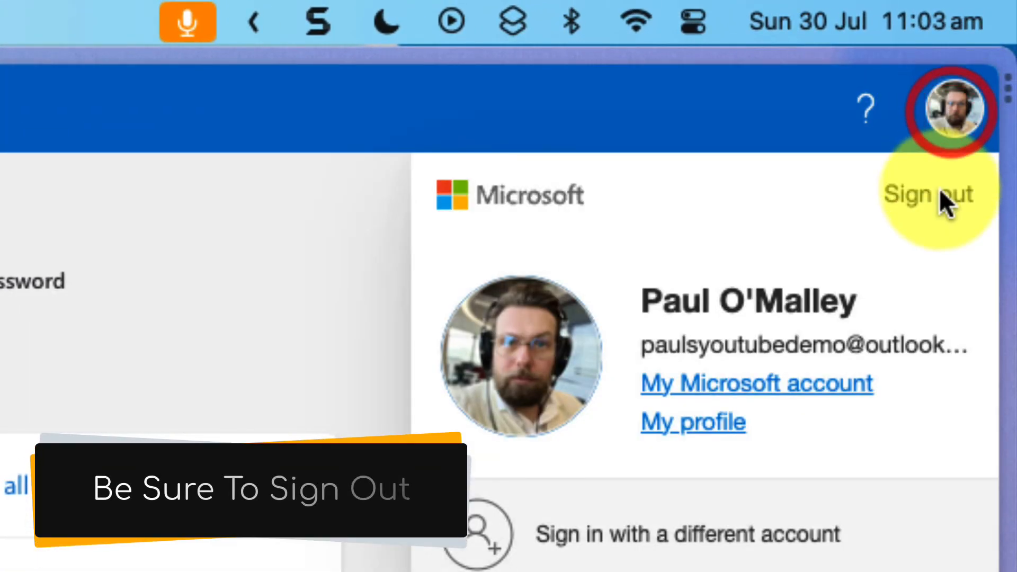
left_click(929, 193)
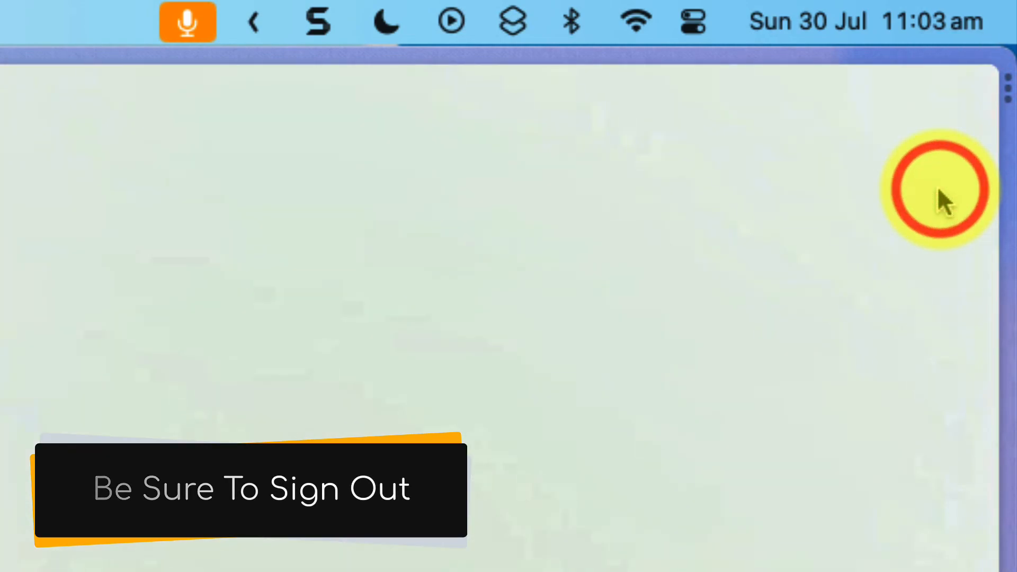